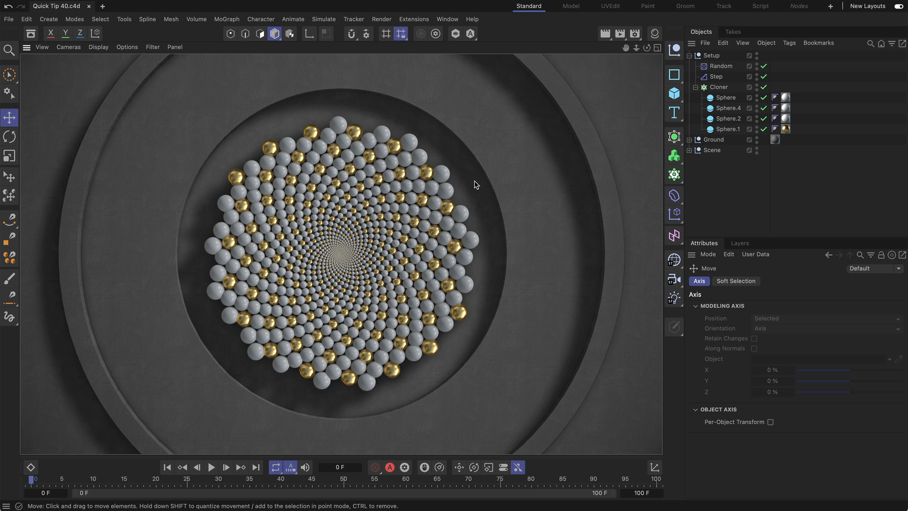
pyautogui.moveTo(474, 183)
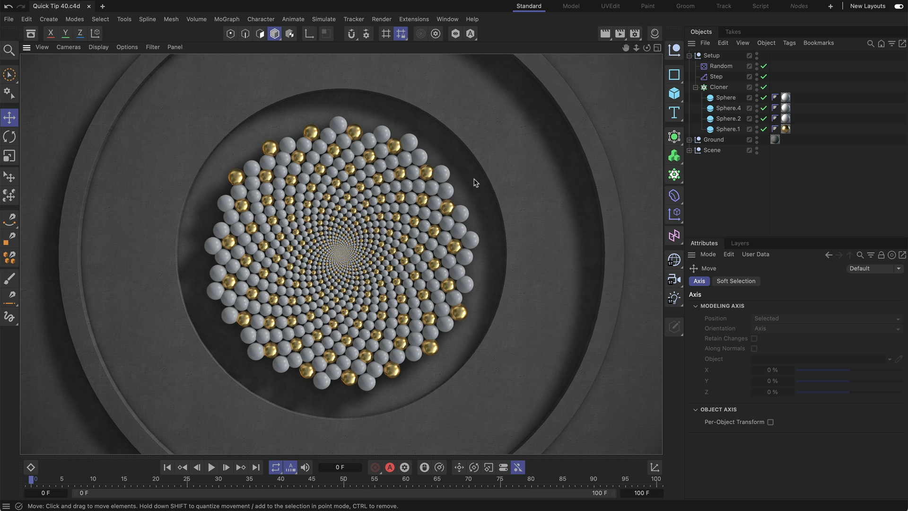
pyautogui.moveTo(124, 142)
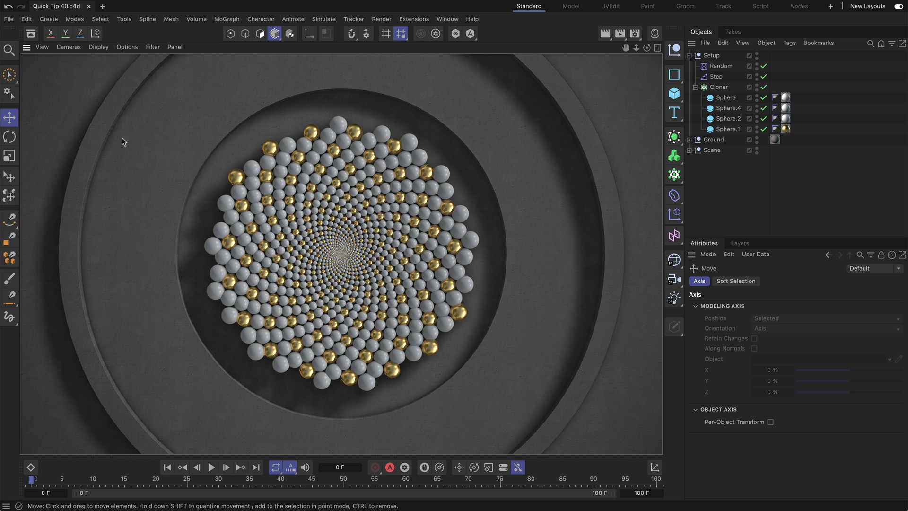
# Open Cinema 4D's Preferences on the Files category showing the auto-save settings
pyautogui.click(27, 19)
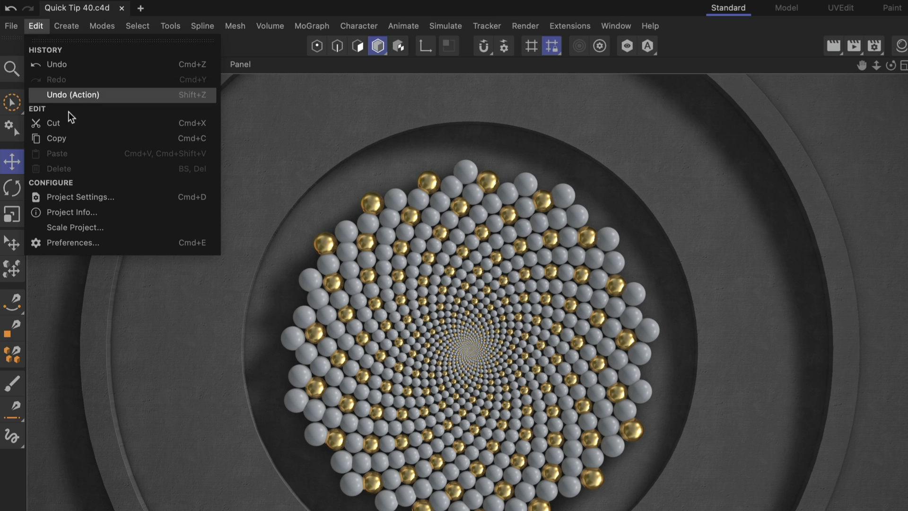
pyautogui.click(72, 243)
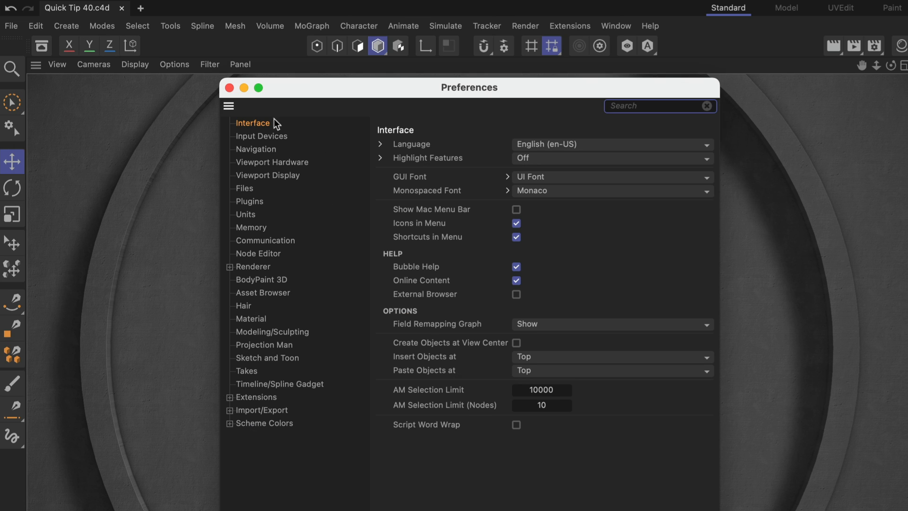
pyautogui.click(244, 188)
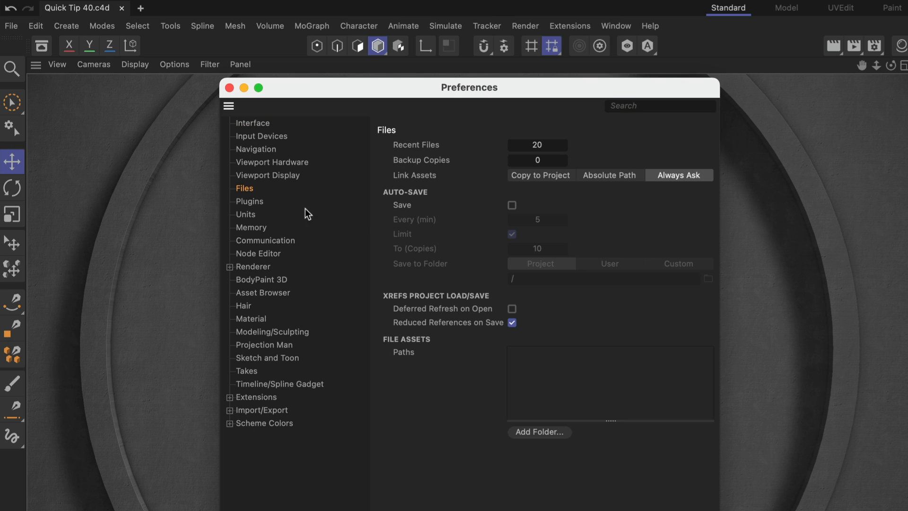
pyautogui.moveTo(402, 212)
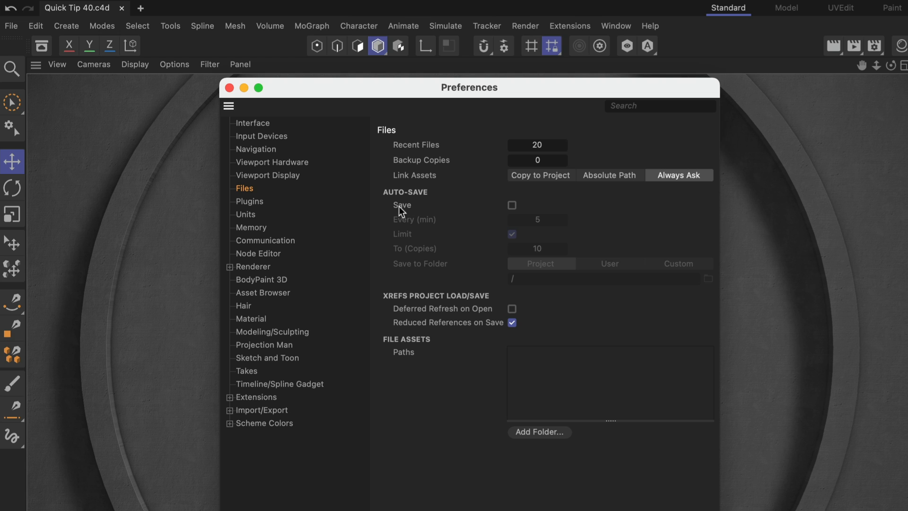
# Tick the Auto-Save Save checkbox in Preferences > Files
pyautogui.click(511, 205)
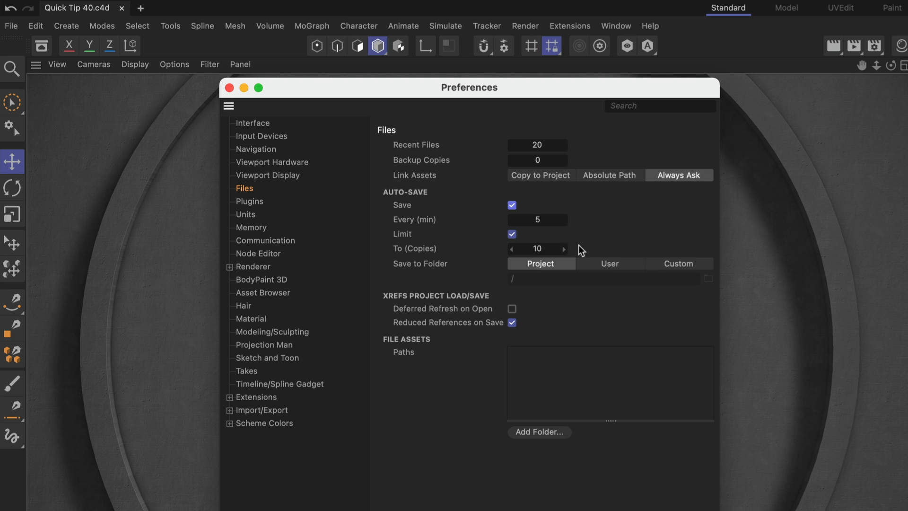
pyautogui.moveTo(443, 233)
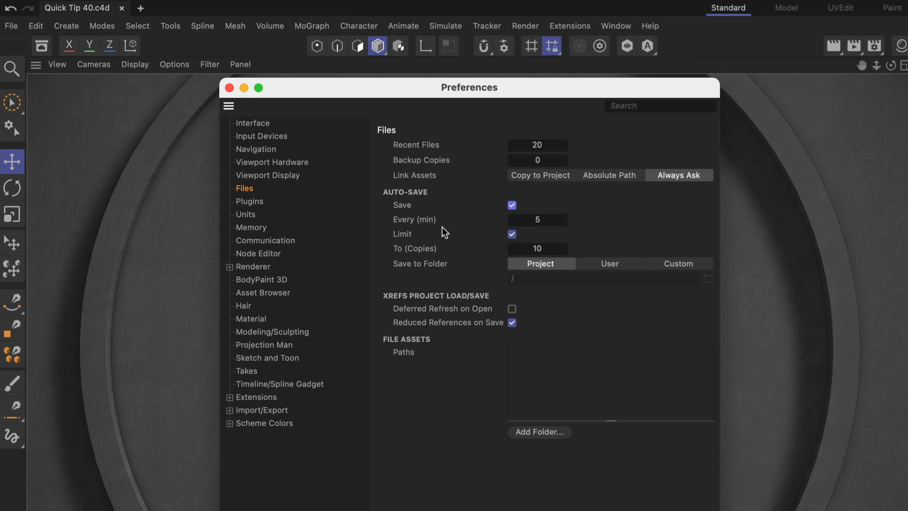
pyautogui.moveTo(429, 225)
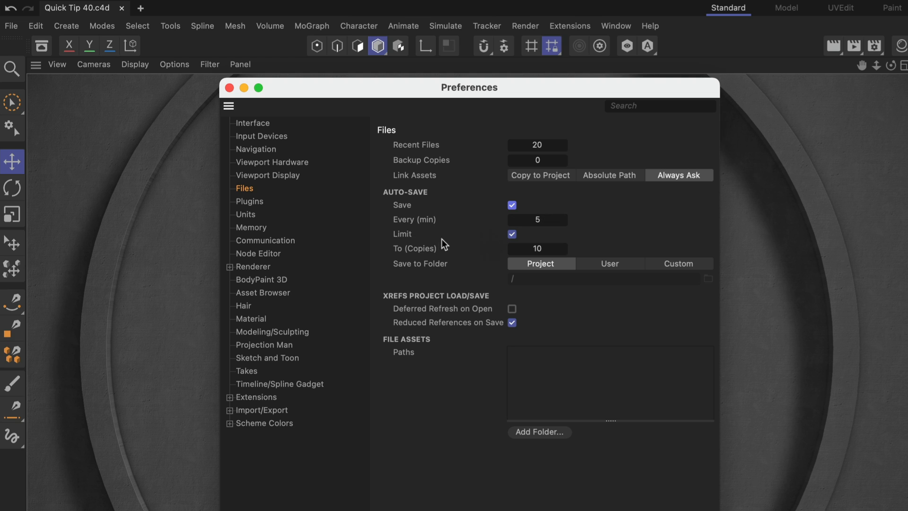
pyautogui.moveTo(553, 250)
pyautogui.write('3')
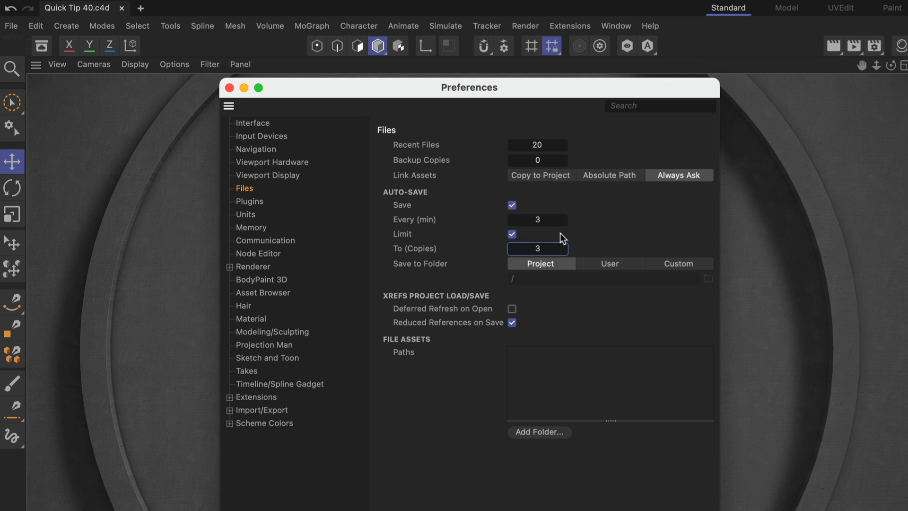
pyautogui.moveTo(550, 239)
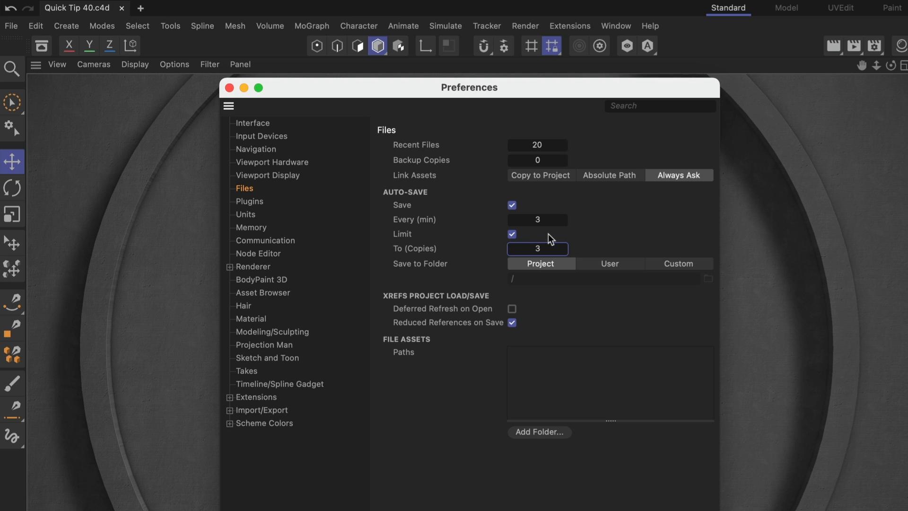
pyautogui.moveTo(547, 239)
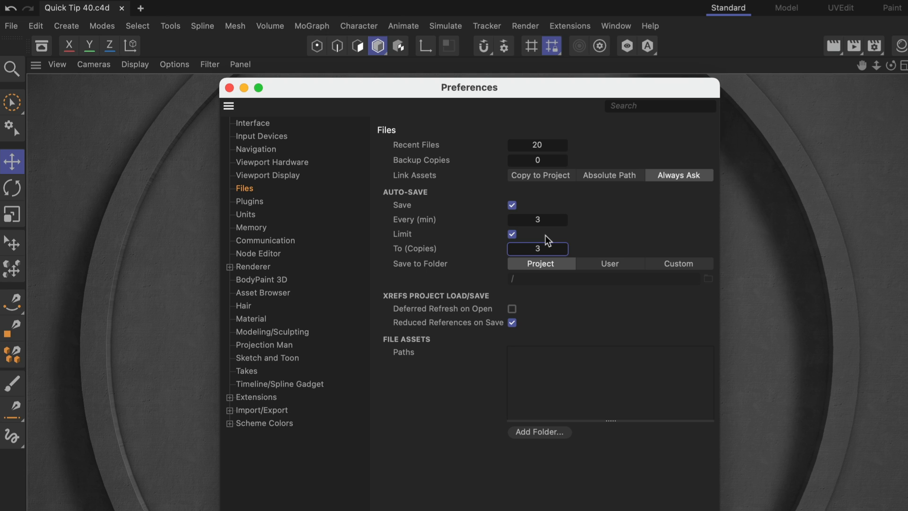
pyautogui.moveTo(557, 239)
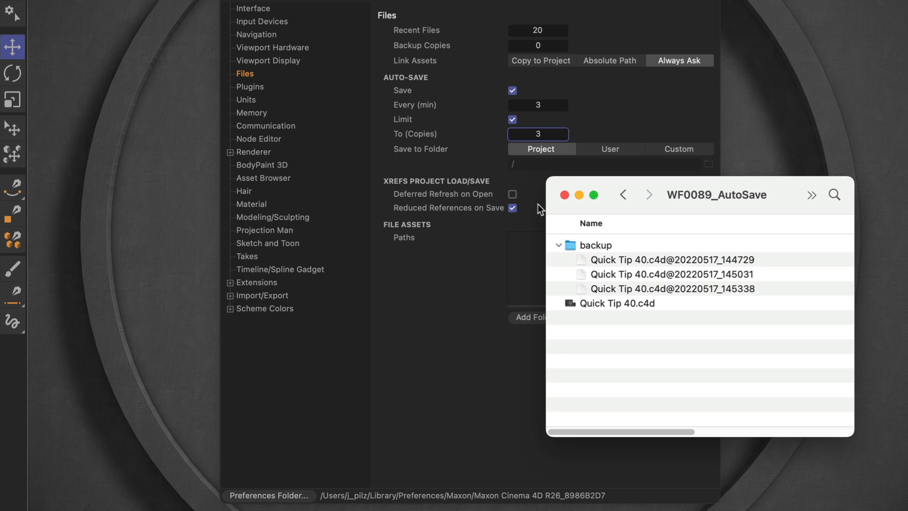
pyautogui.moveTo(642, 253)
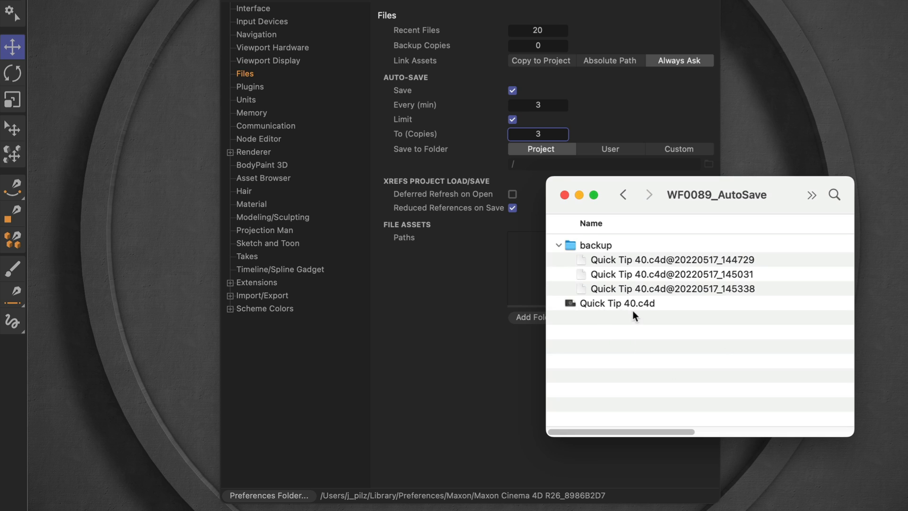
pyautogui.moveTo(621, 315)
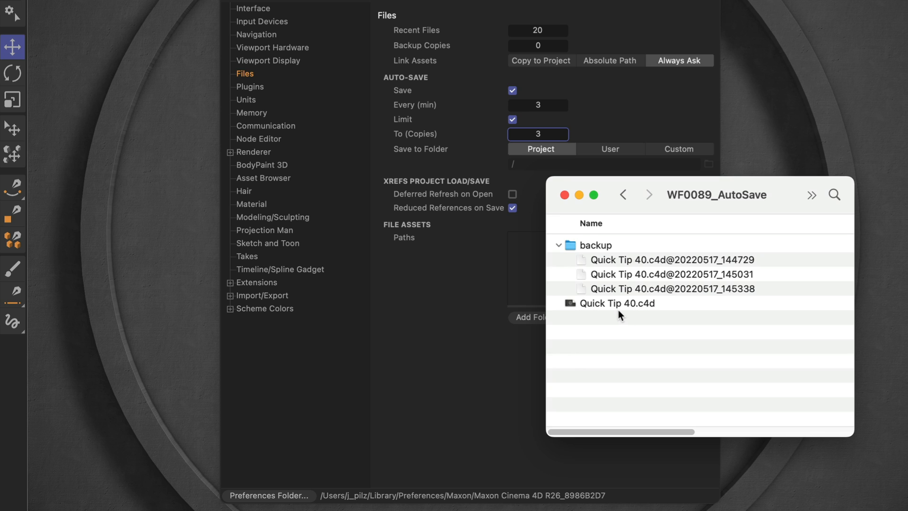
pyautogui.moveTo(606, 270)
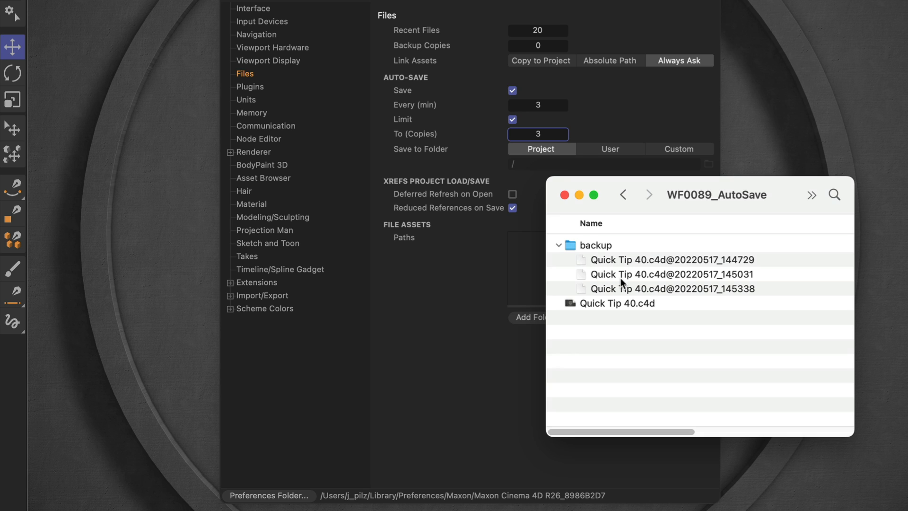
pyautogui.moveTo(634, 315)
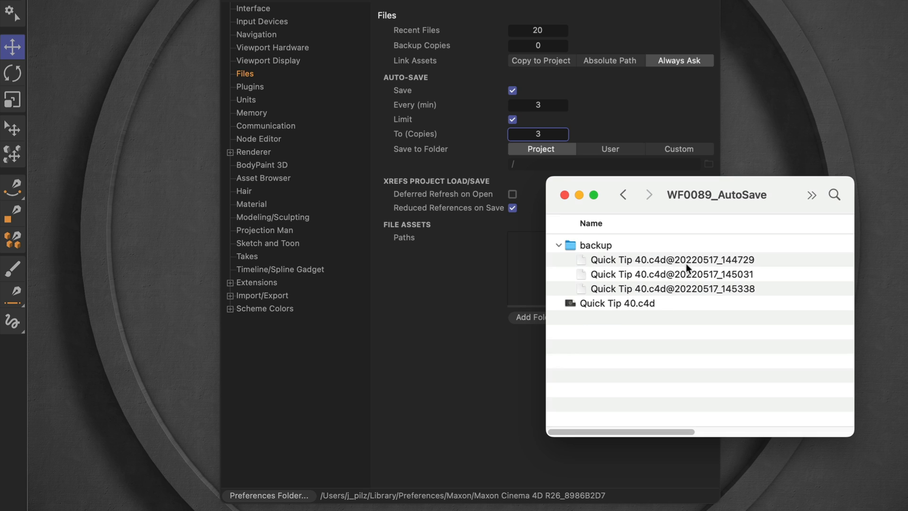
pyautogui.moveTo(702, 265)
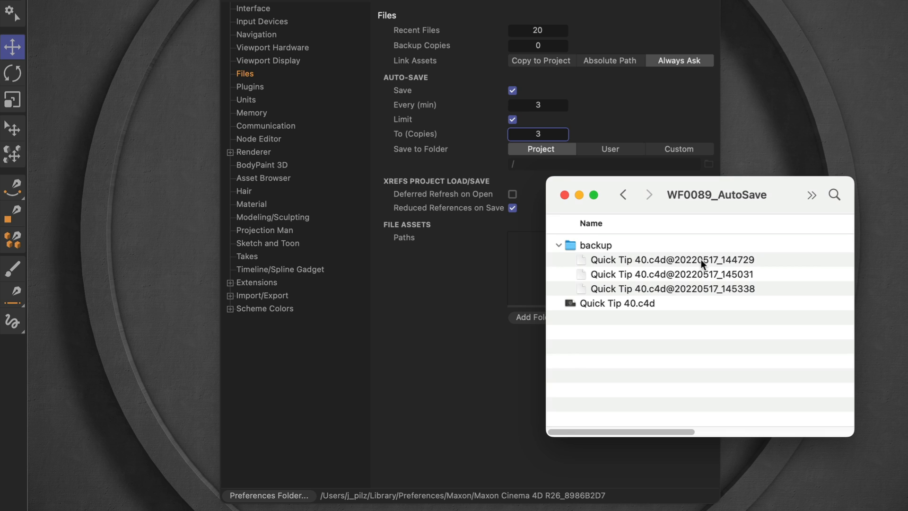
pyautogui.moveTo(724, 266)
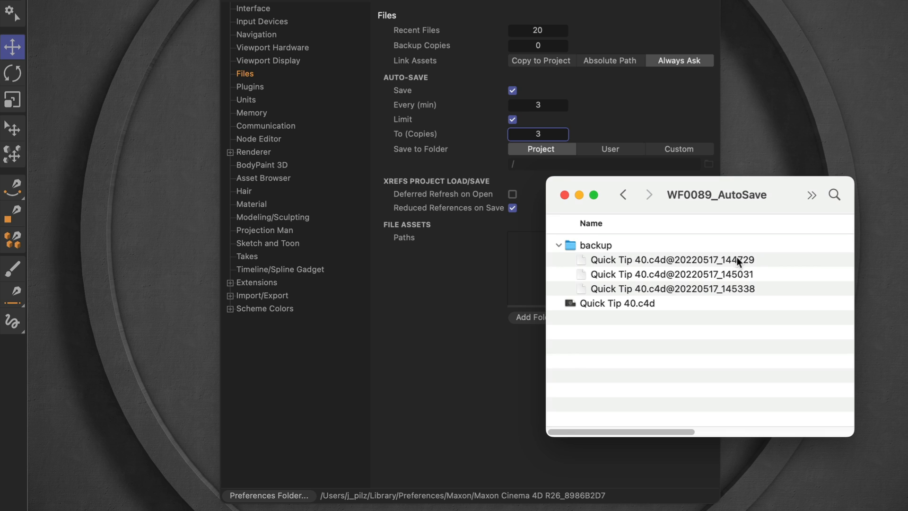
pyautogui.moveTo(740, 259)
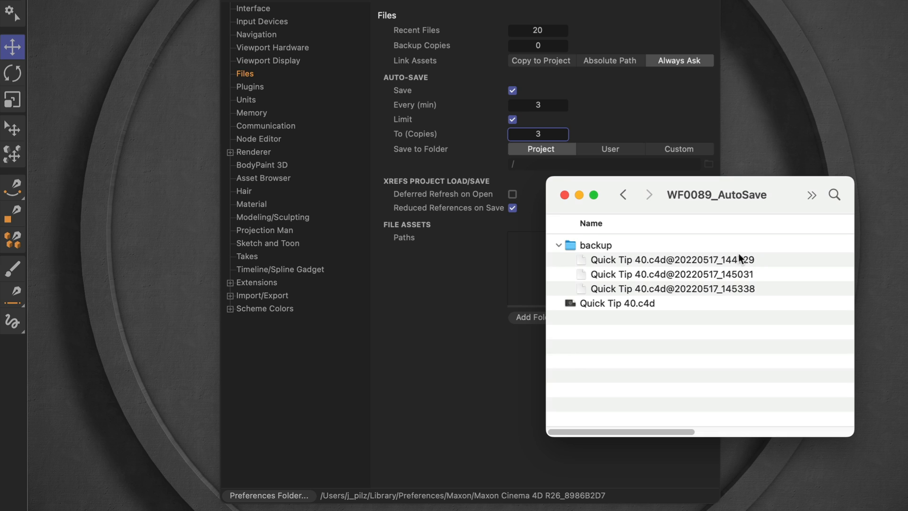
pyautogui.moveTo(742, 301)
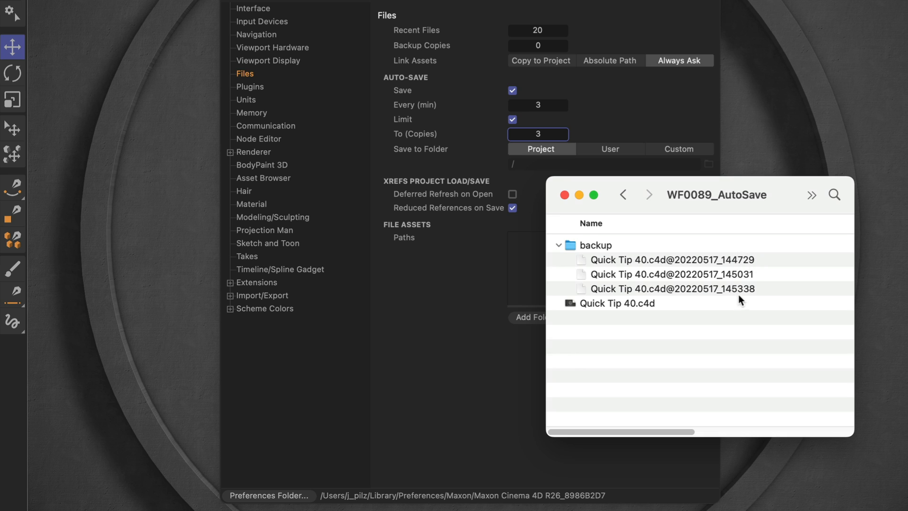
pyautogui.moveTo(748, 263)
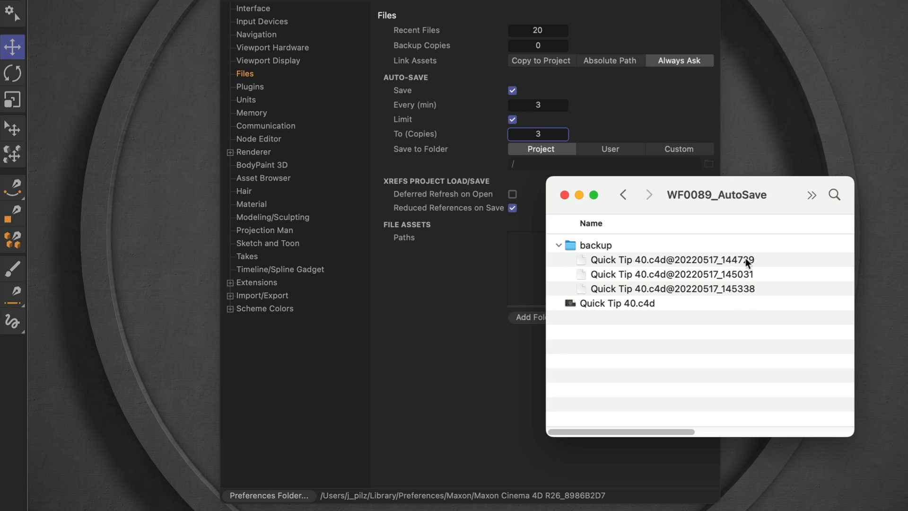
pyautogui.moveTo(739, 294)
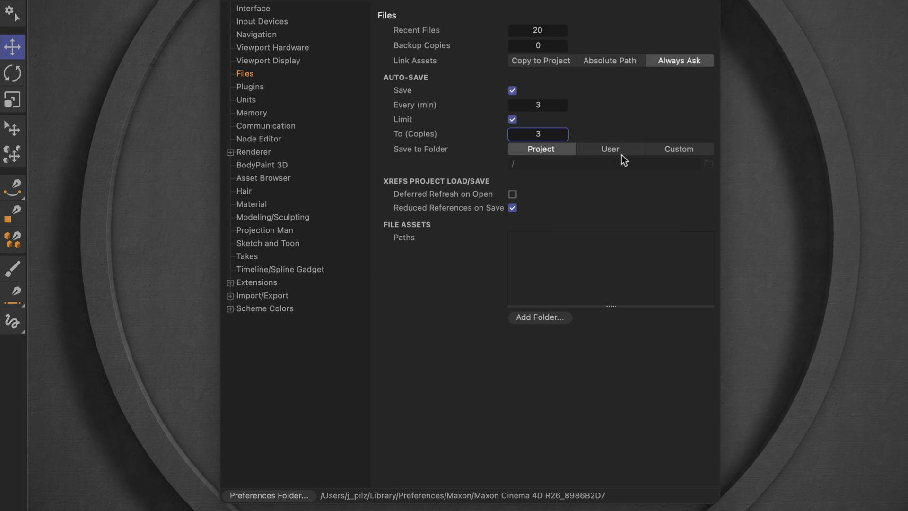
# Set the auto-save Save to Folder option to User
pyautogui.click(610, 150)
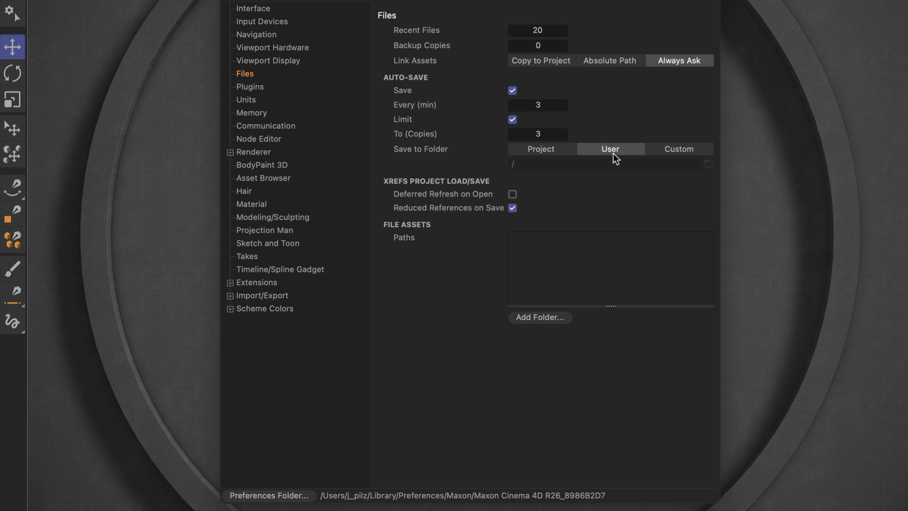
pyautogui.moveTo(242, 488)
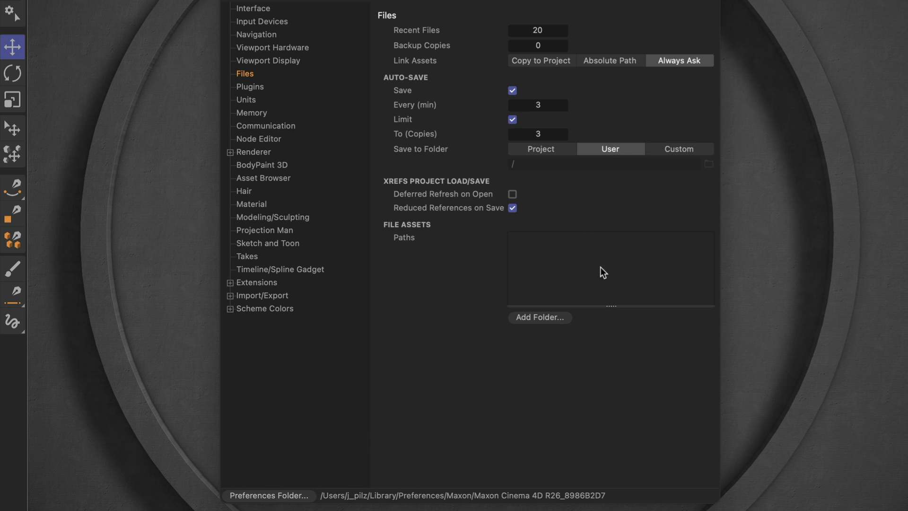
pyautogui.moveTo(589, 220)
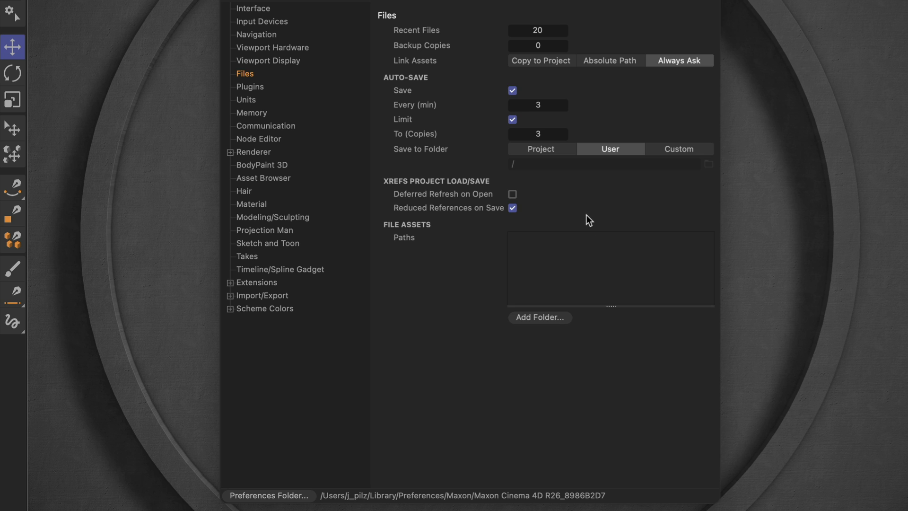
pyautogui.moveTo(439, 494)
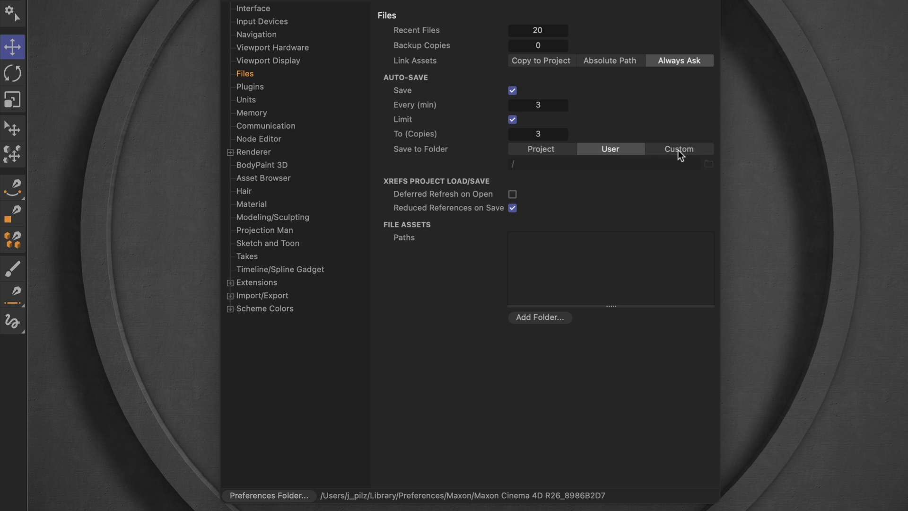
# Set the auto-save Save to Folder option to Custom, exposing the path field
pyautogui.click(678, 149)
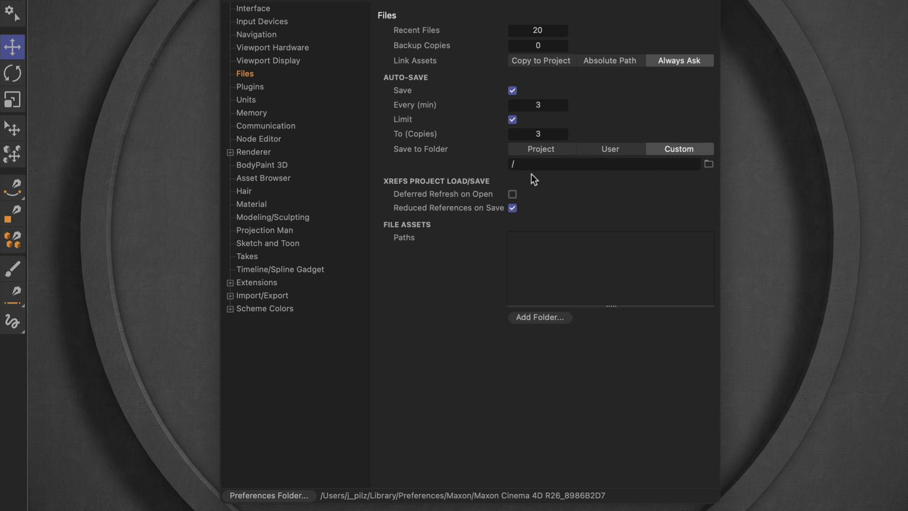
pyautogui.moveTo(642, 206)
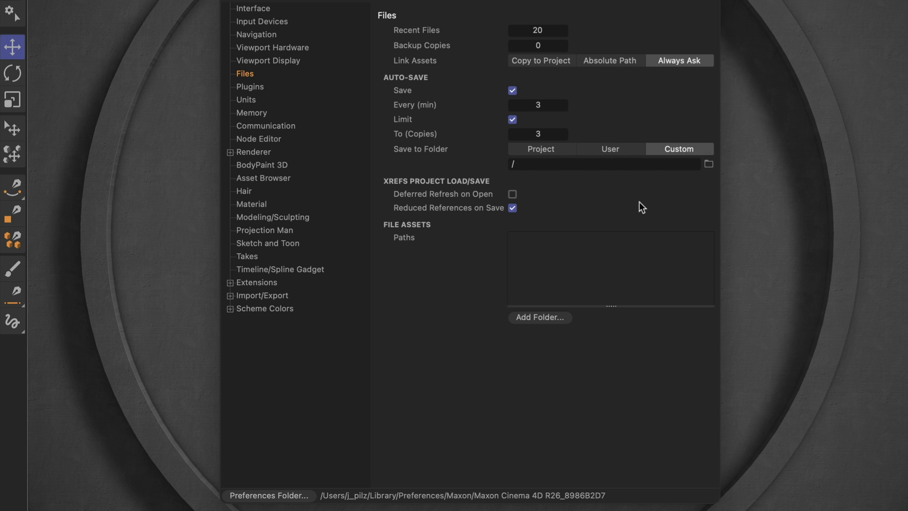